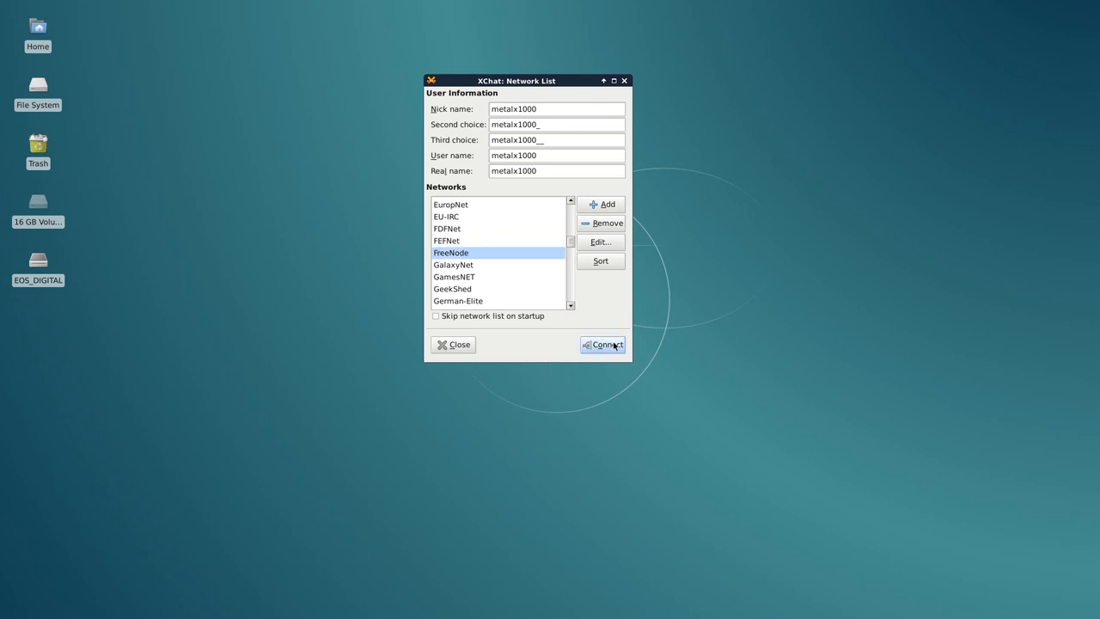
Connect to the FreeNode network from the Network List.
click(602, 344)
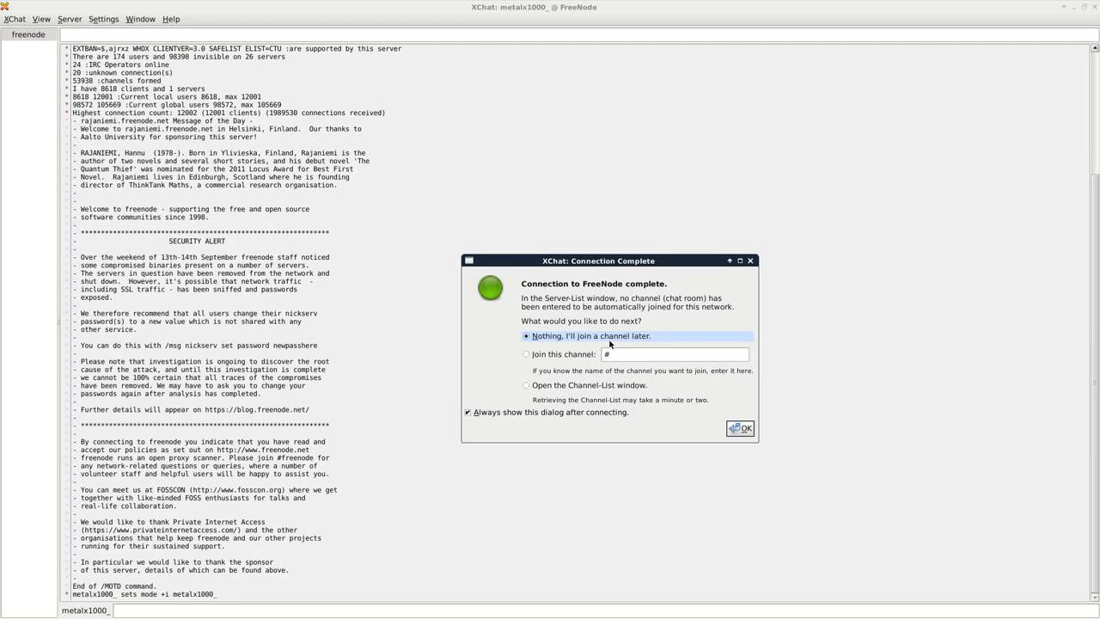
Join the #filmsbykris channel from the Connection Complete dialog, showing its topic and users.
click(526, 354)
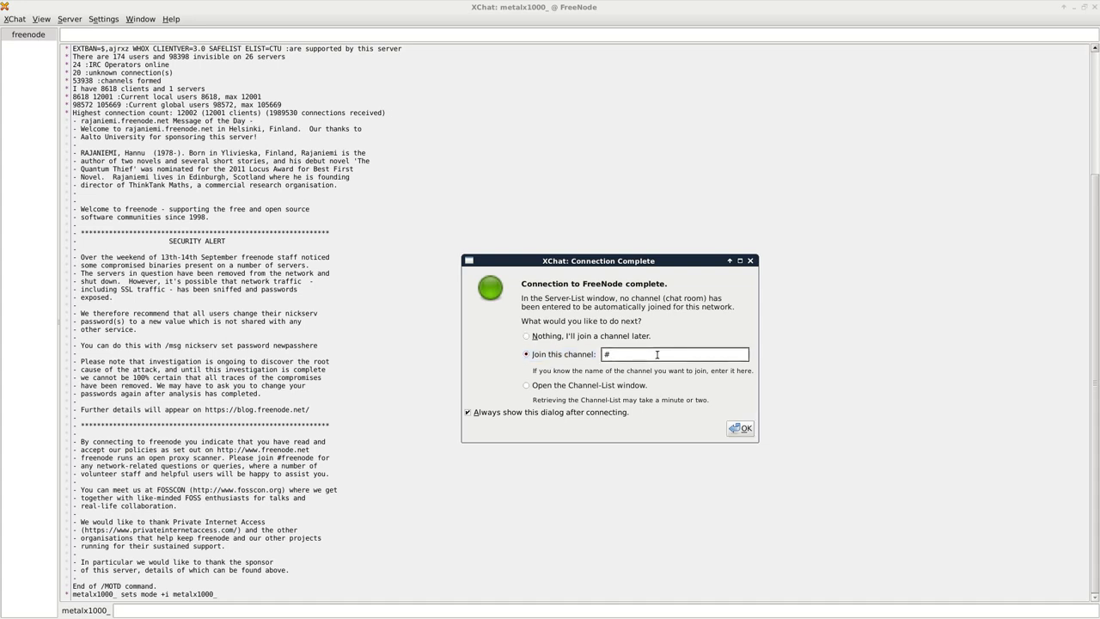
text(filmsbykris)
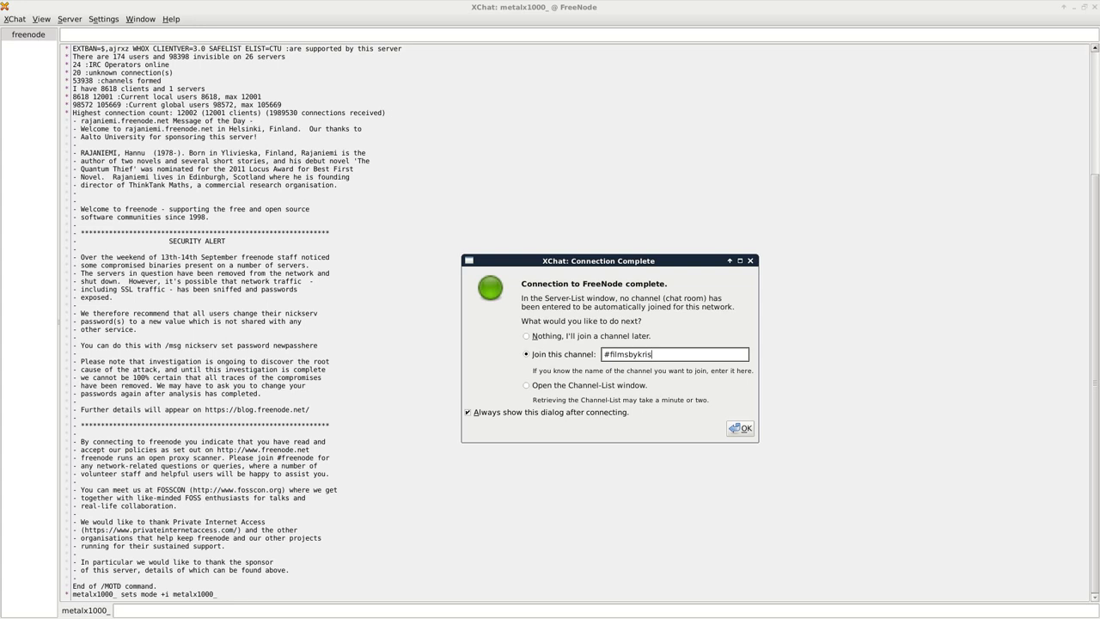
click(739, 428)
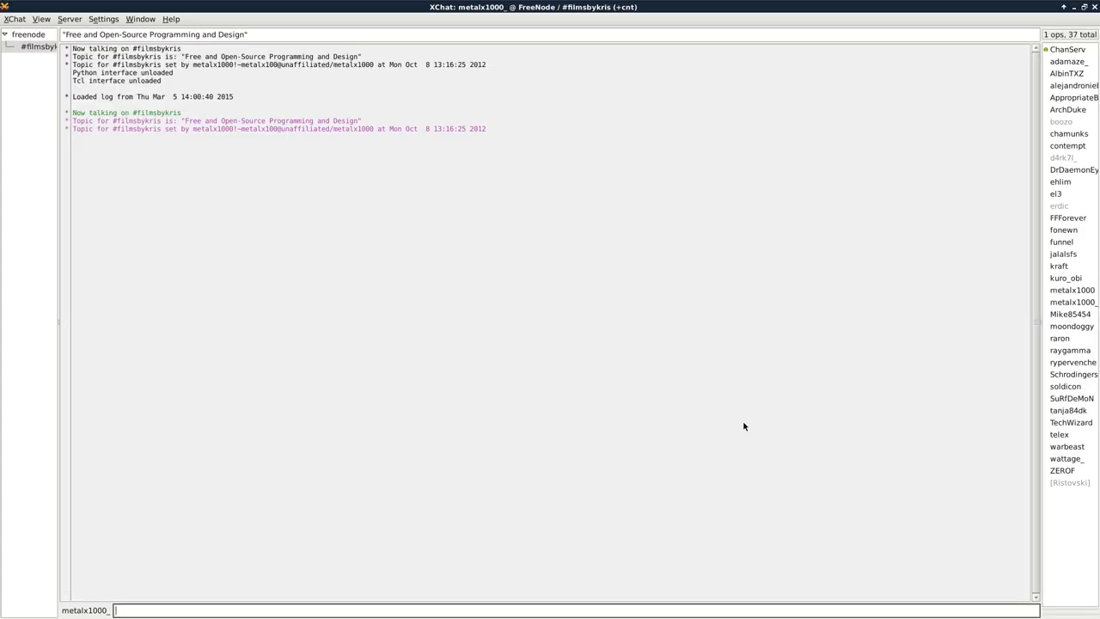
mouse_move(1007, 93)
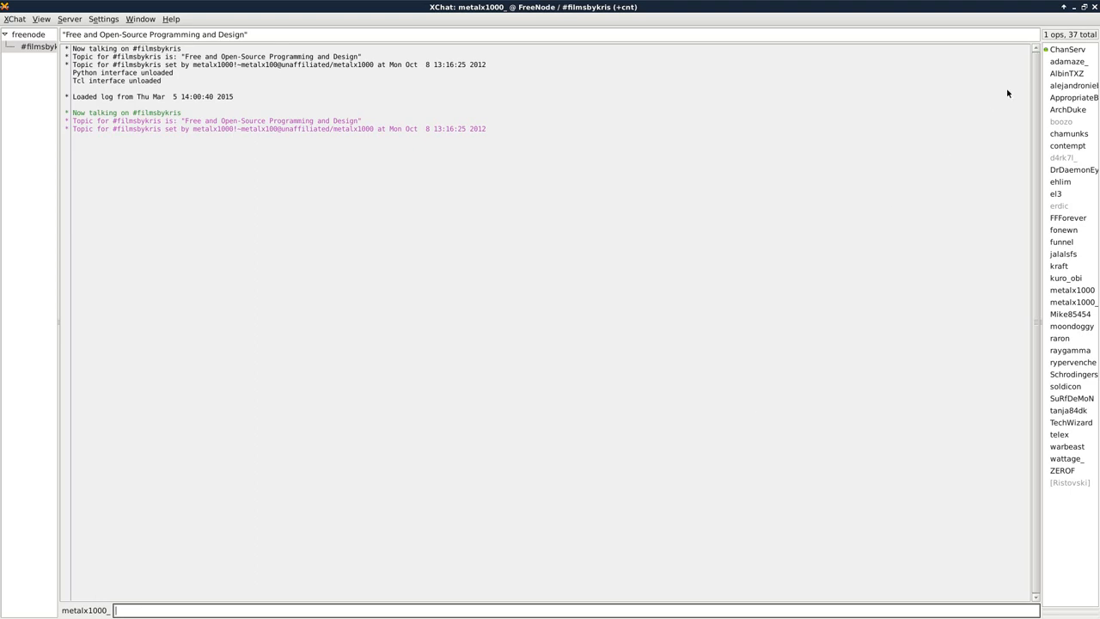